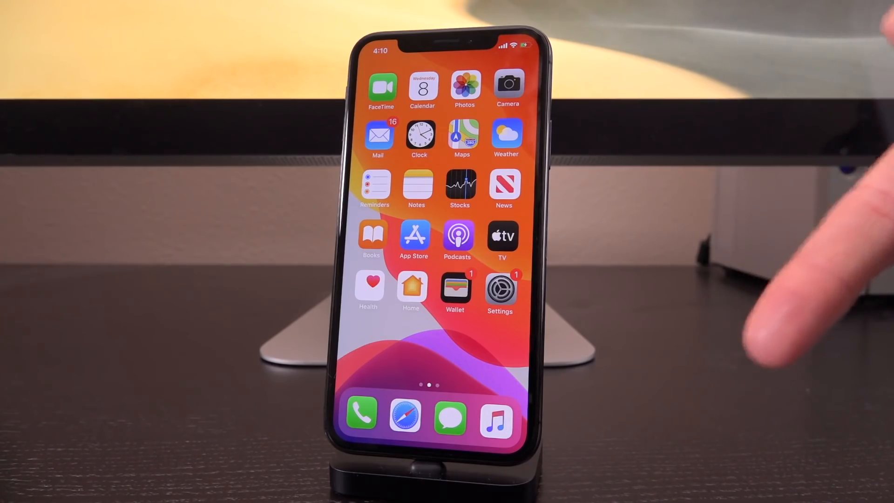
mouse_move(798, 285)
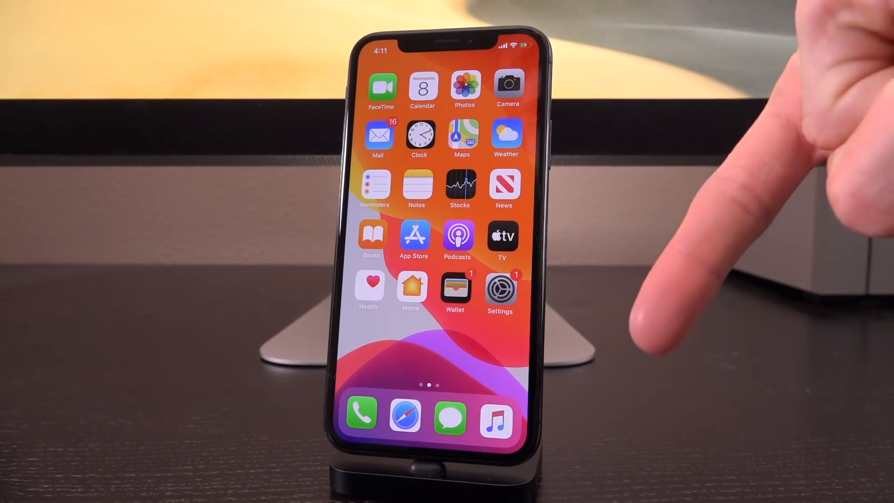
mouse_move(684, 257)
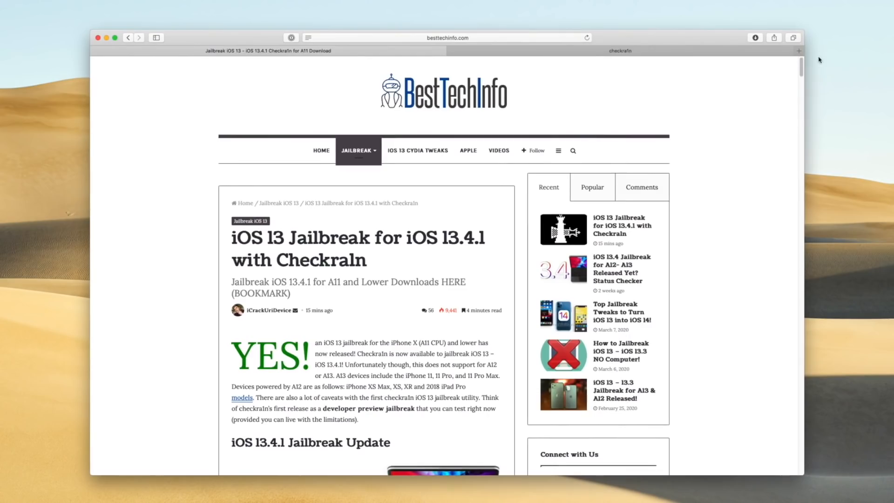
- Scroll the Best Tech Info checkra1n article down to its Download Checkra1n Jailbreak section
scroll("down", 3)
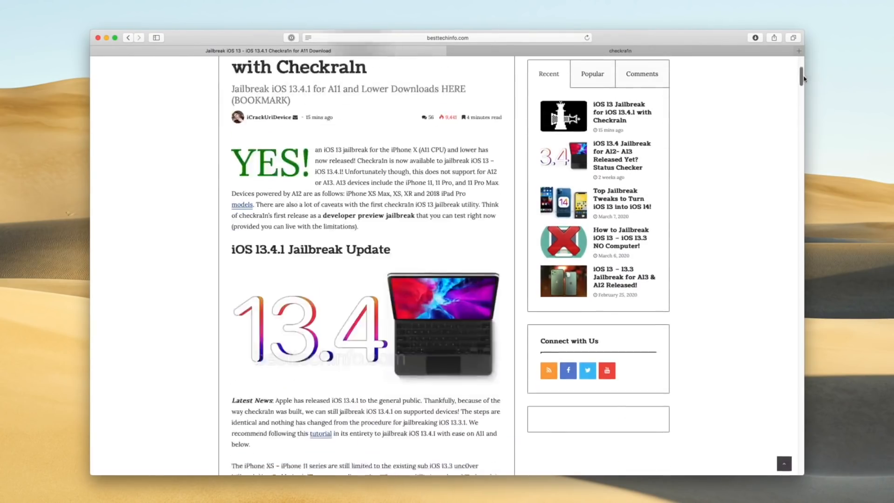
scroll("down", 3)
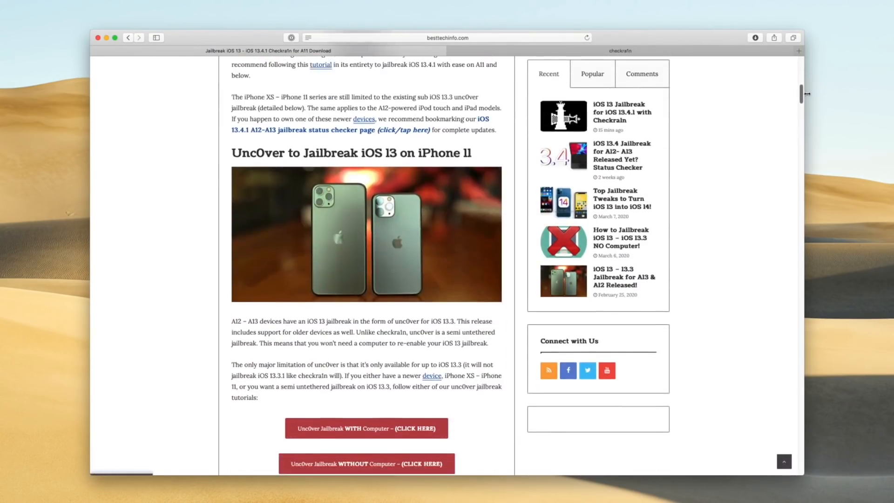
scroll("down", 3)
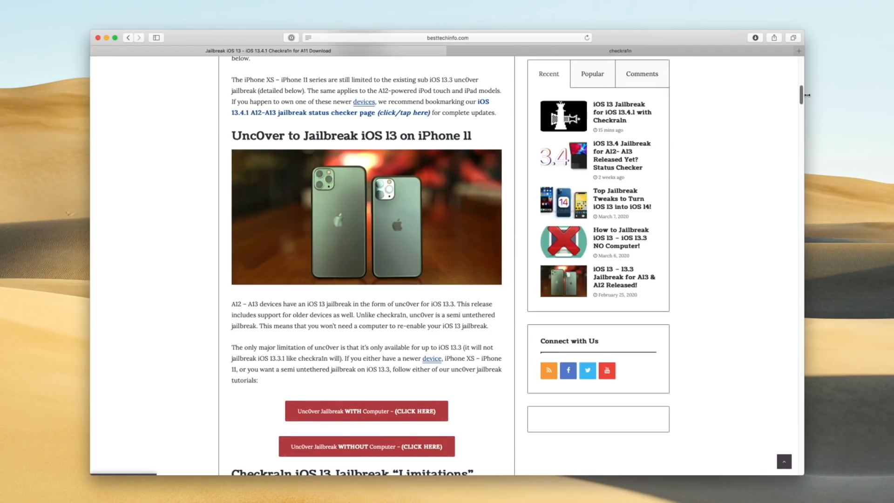
scroll("down", 3)
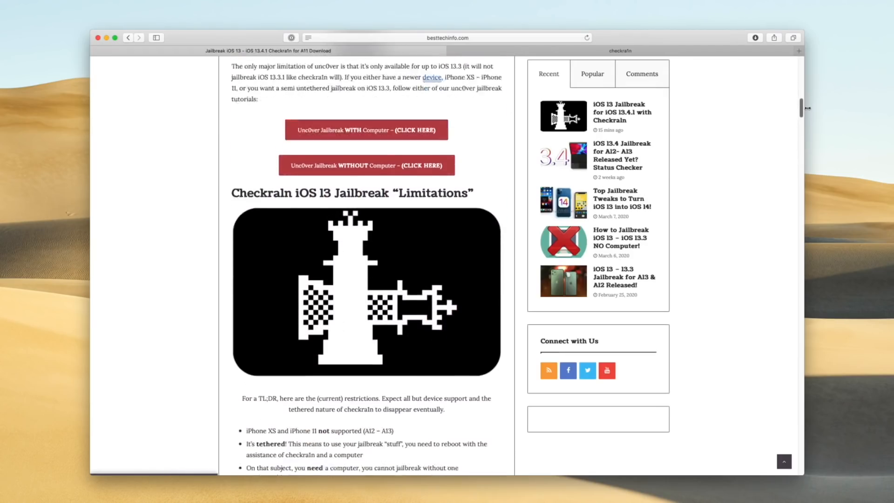
scroll("down", 3)
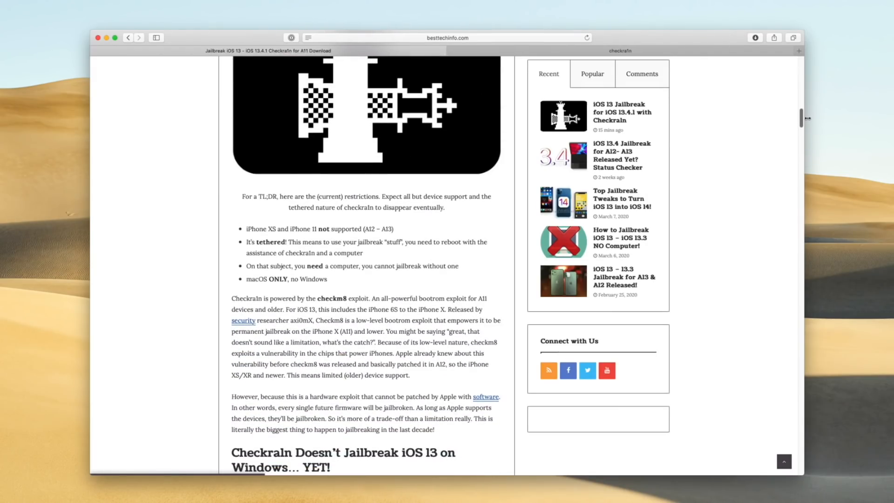
scroll("down", 3)
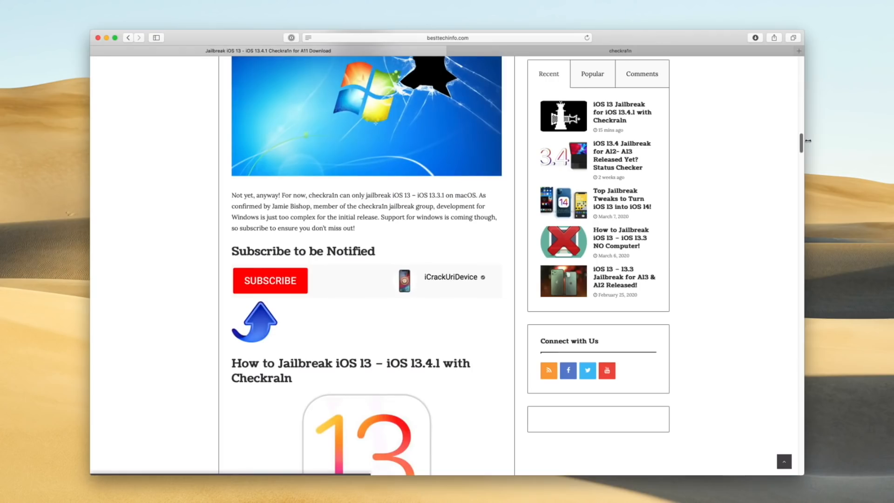
scroll("down", 3)
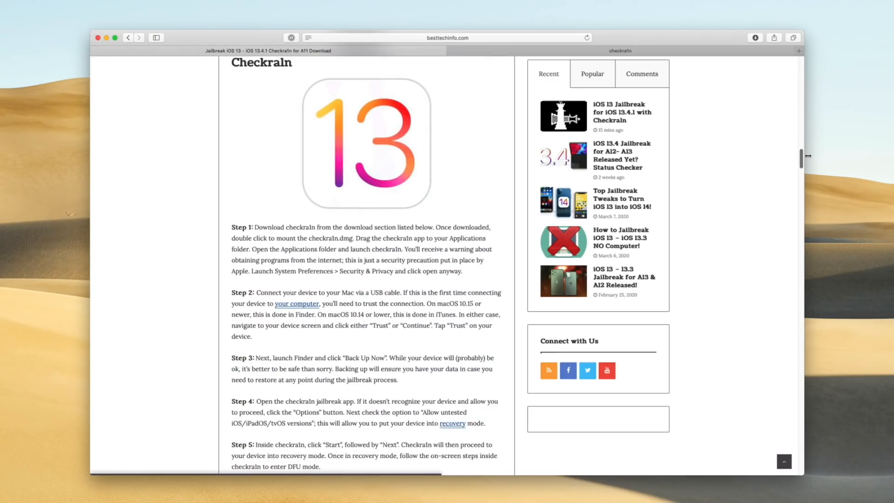
scroll("down", 3)
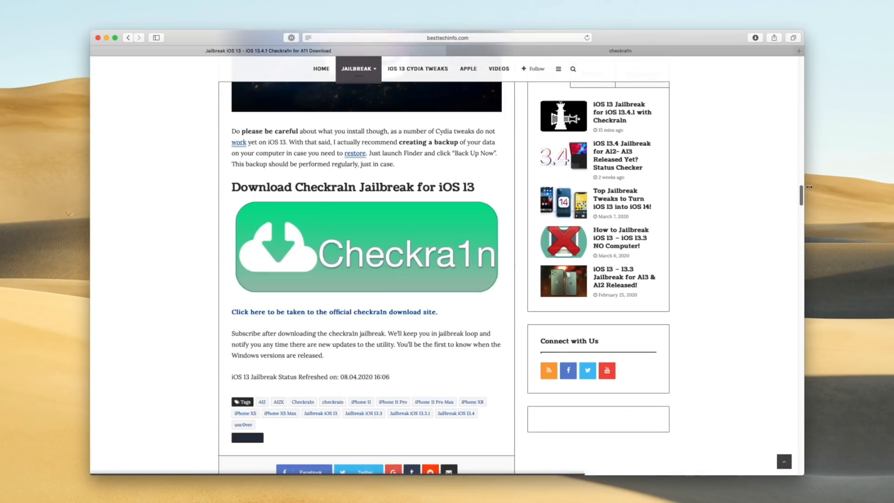
mouse_move(336, 262)
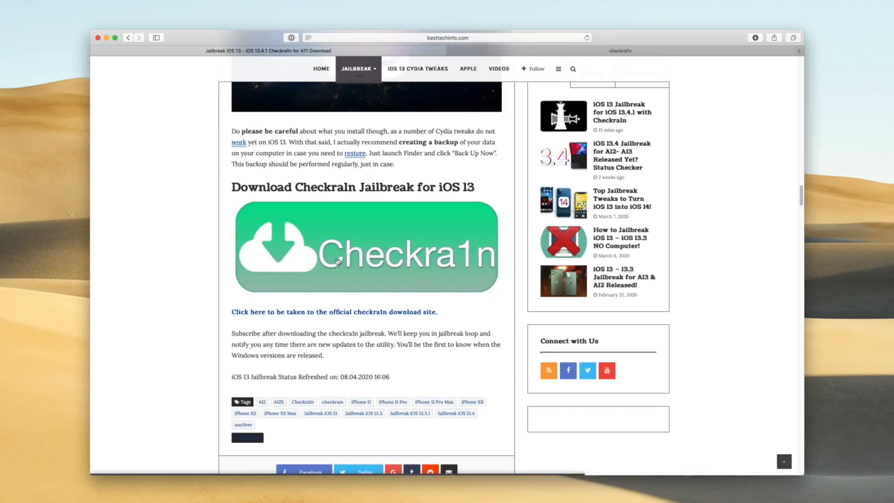
mouse_move(348, 260)
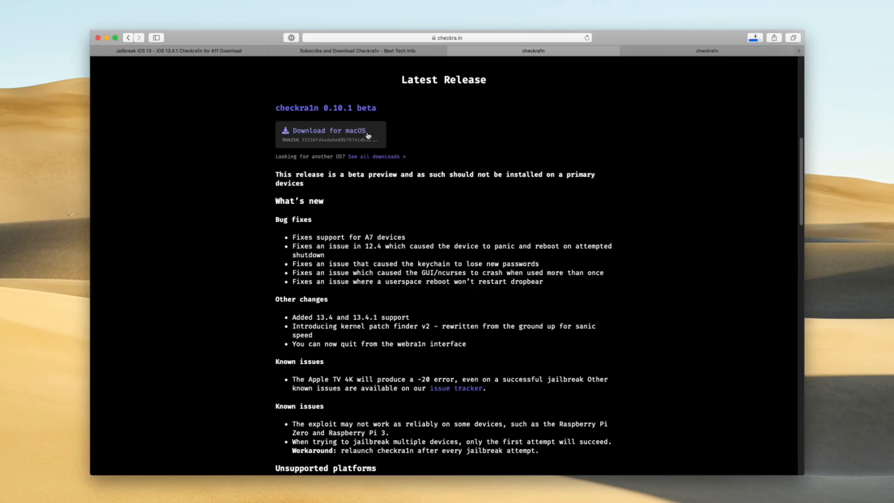
- Open checkra1n beta 0.10.1.dmg from Safari's recent downloads list
scroll("down", 3)
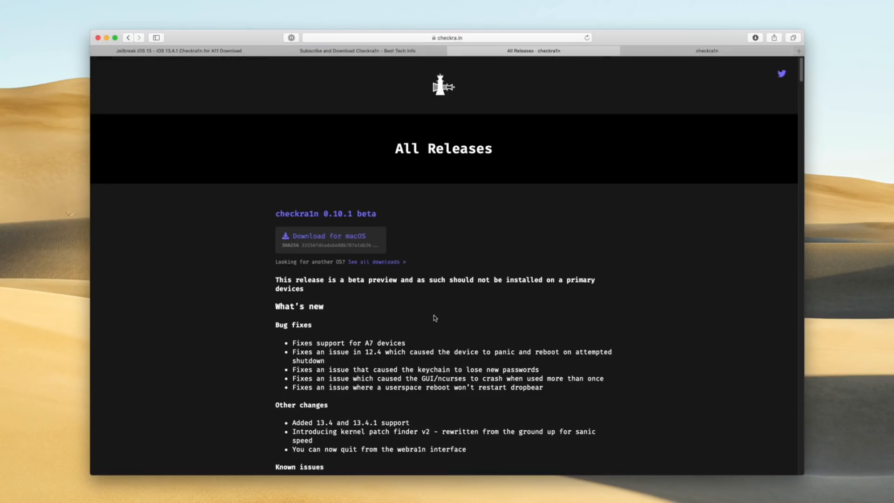
scroll("down", 3)
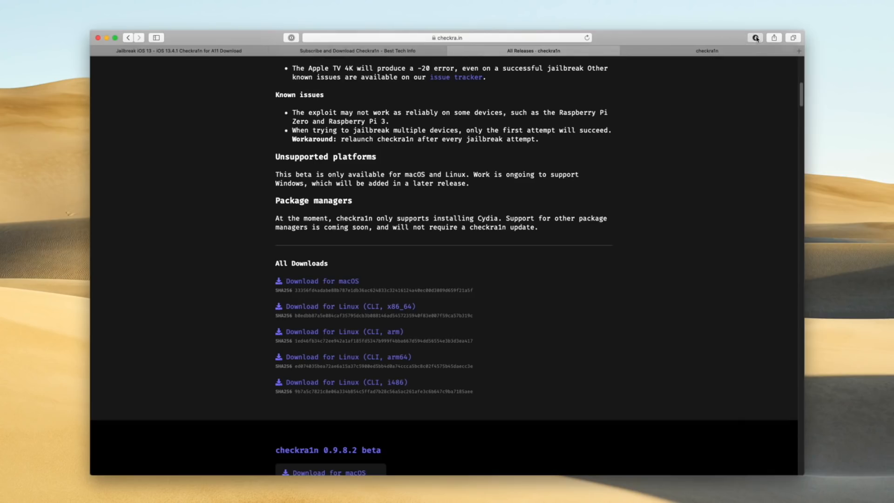
left_click(754, 38)
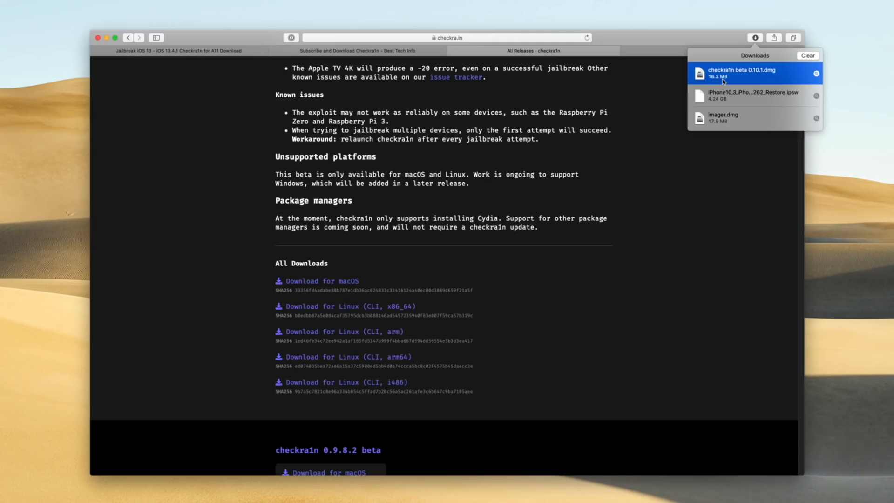
double_click(749, 73)
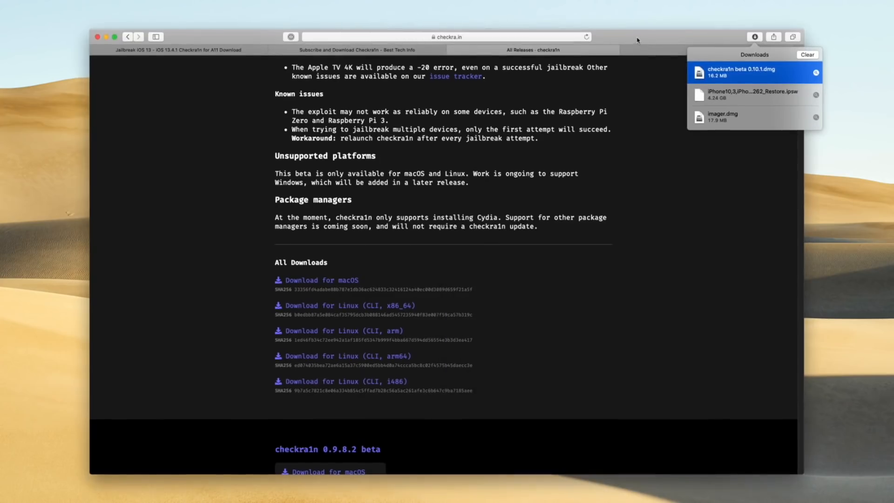
double_click(742, 73)
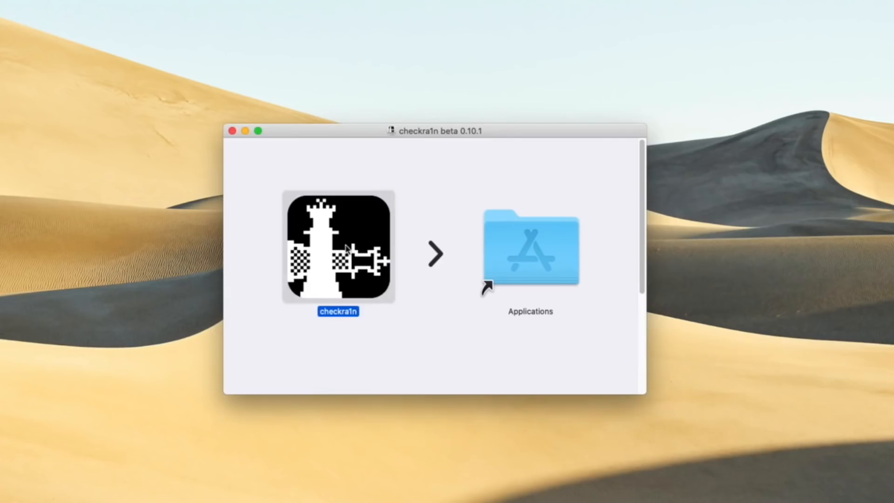
mouse_move(530, 256)
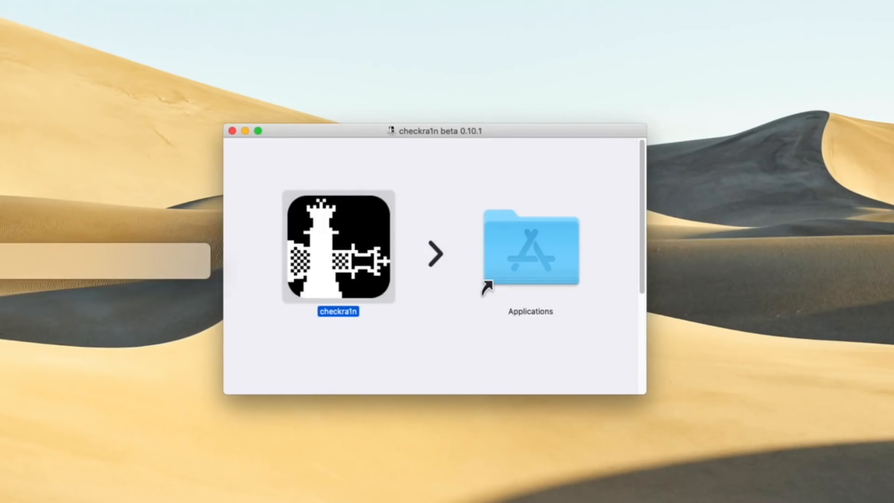
- Launch checkra1n from the mounted disk image and cancel the unverified-developer alert
double_click(338, 247)
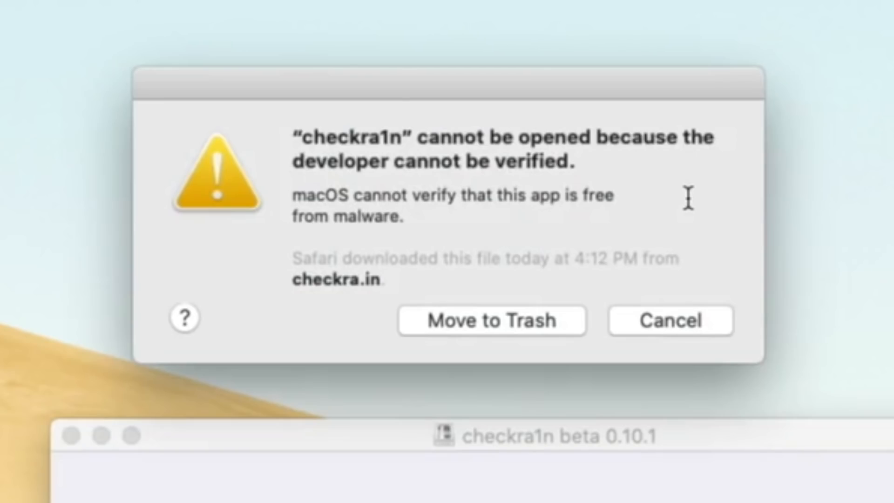
mouse_move(692, 206)
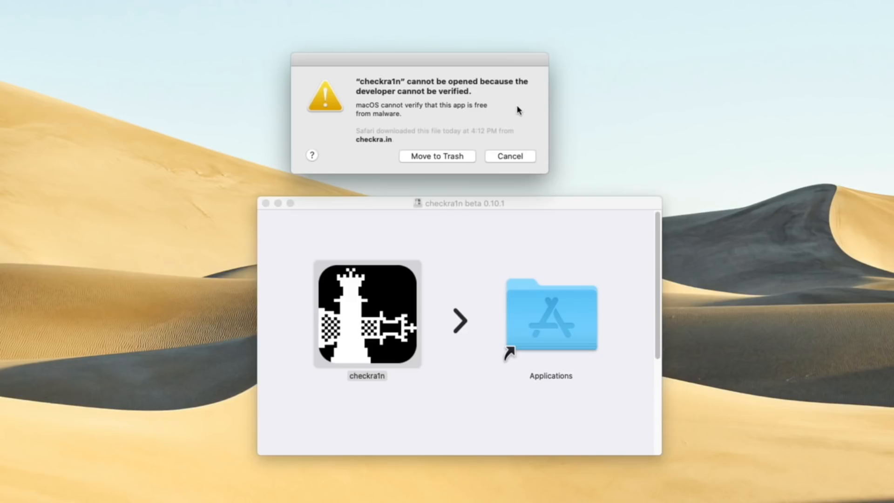
mouse_move(511, 164)
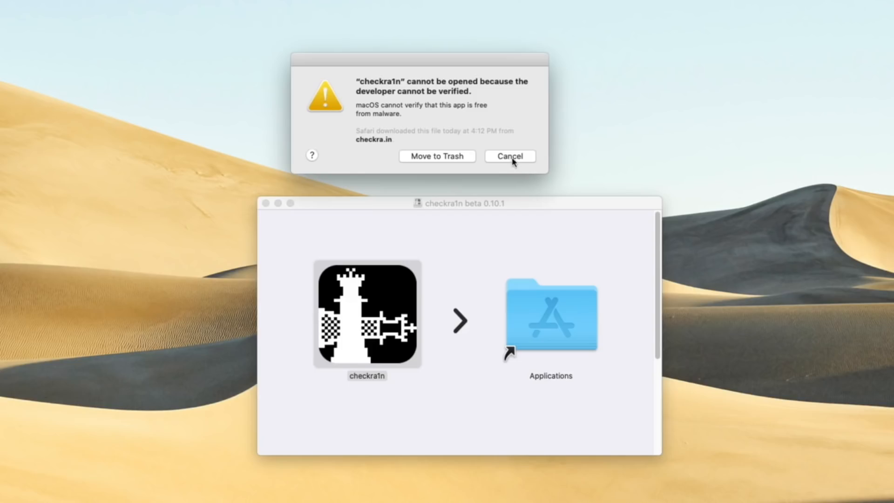
left_click(509, 156)
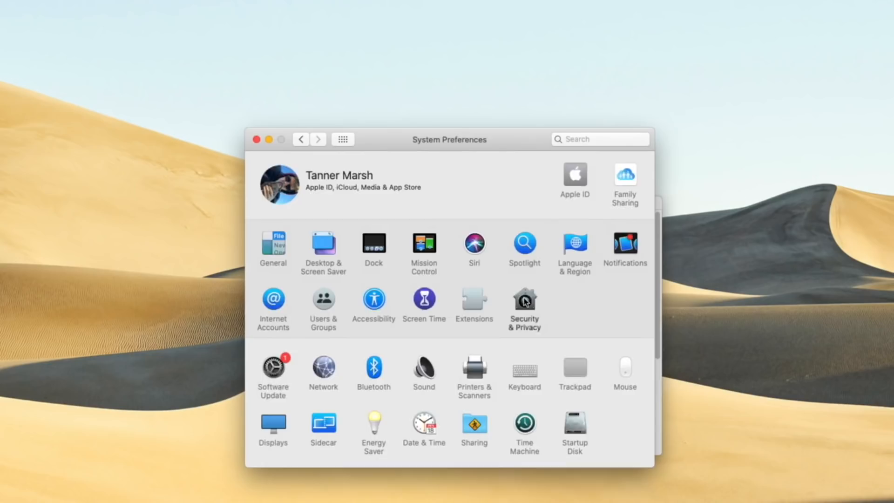
- Allow checkra1n via Security & Privacy's Open Anyway, confirm Open, and close System Preferences
left_click(524, 302)
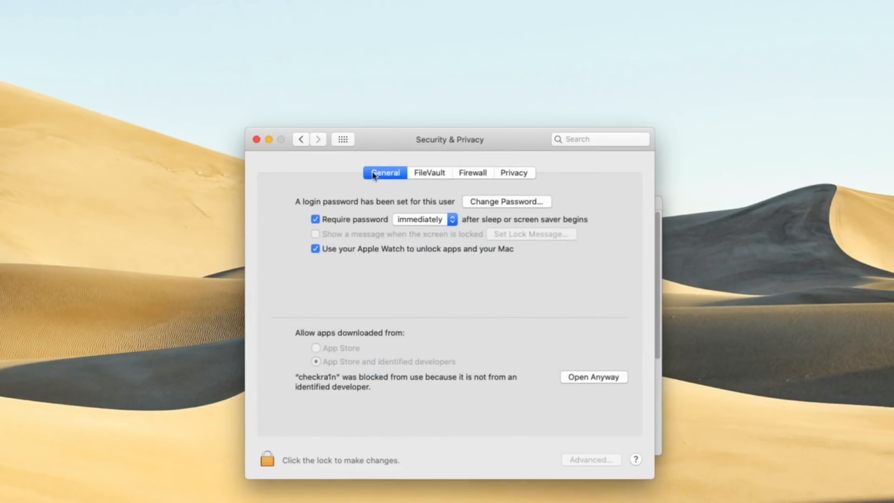
mouse_move(323, 397)
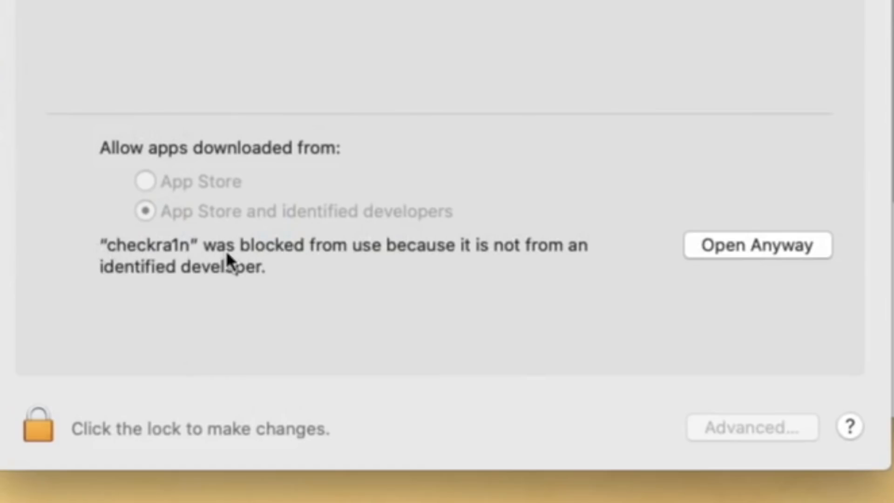
mouse_move(348, 277)
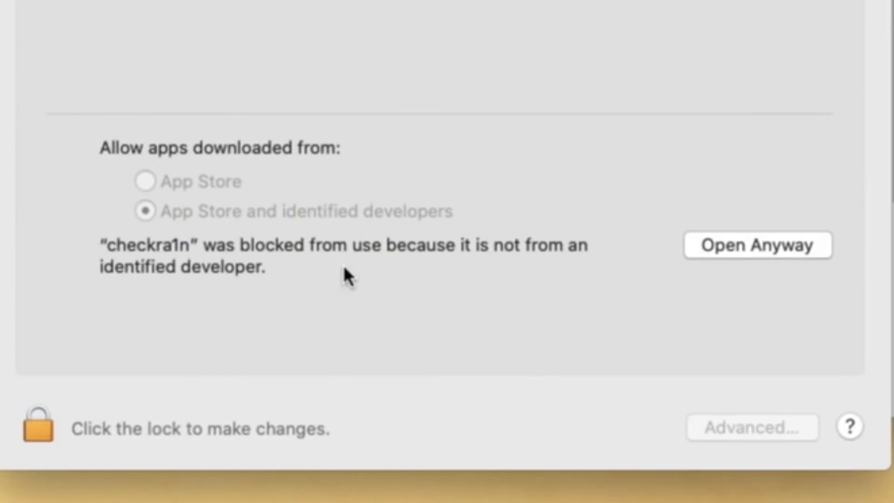
left_click(757, 246)
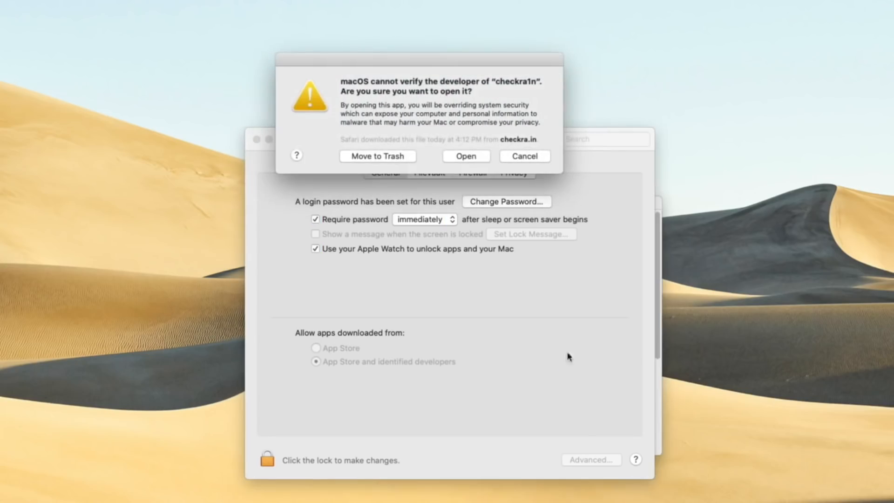
left_click(524, 155)
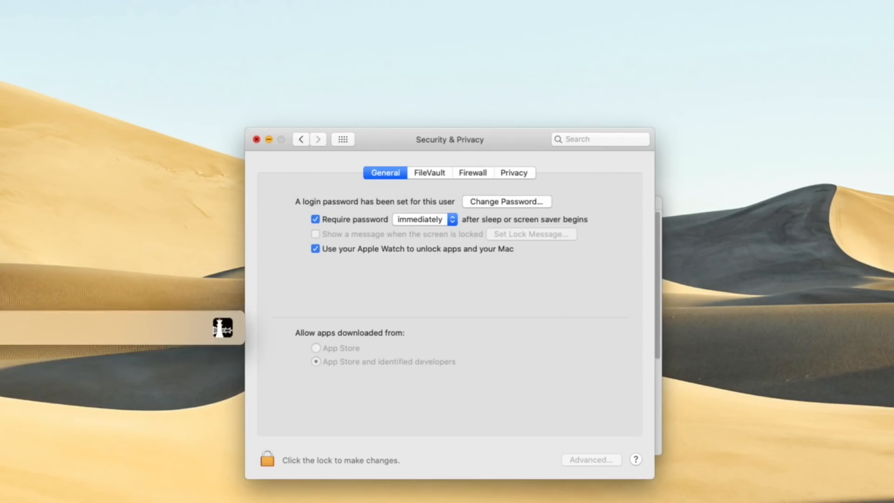
left_click(221, 327)
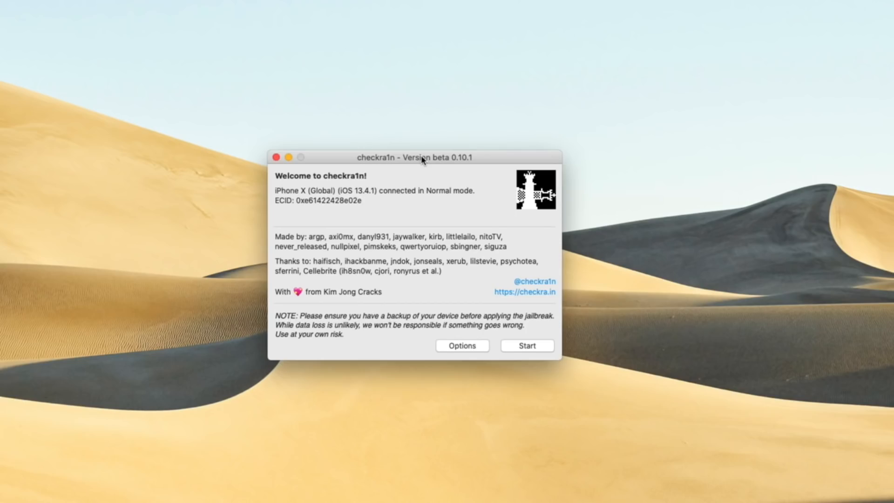
mouse_move(422, 162)
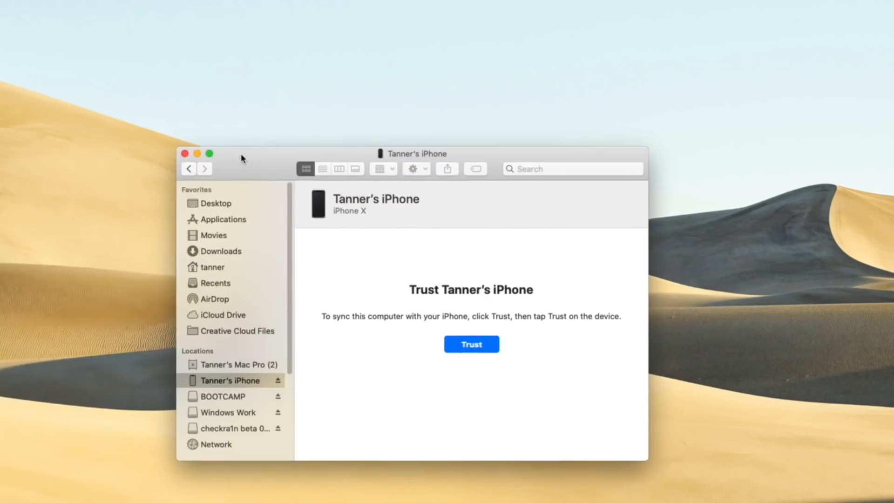
mouse_move(256, 391)
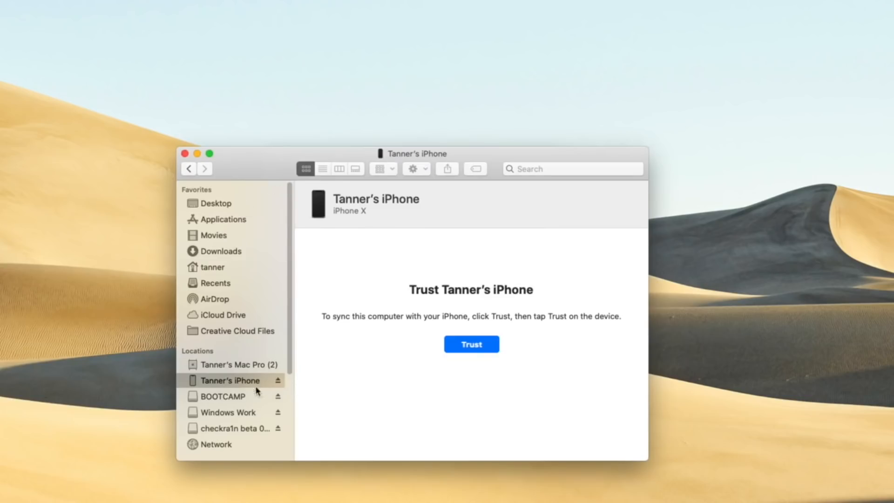
mouse_move(257, 391)
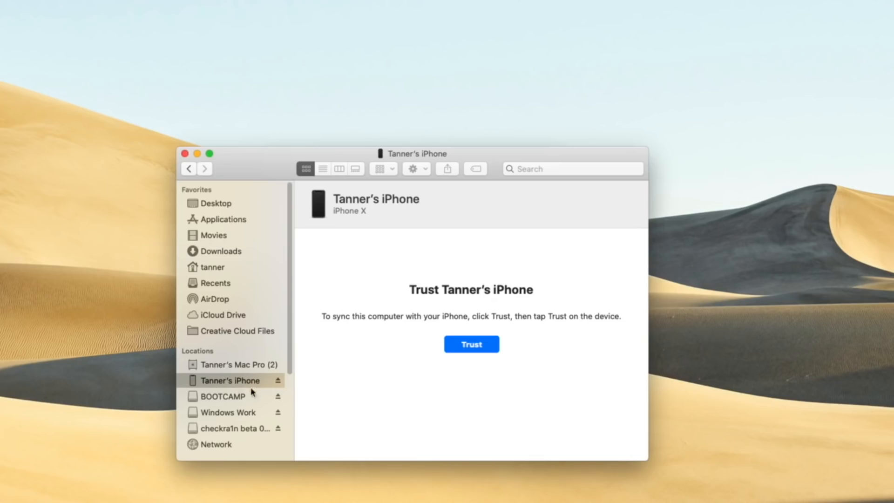
- Accept the Trust prompt for the iPhone X in Finder
left_click(471, 343)
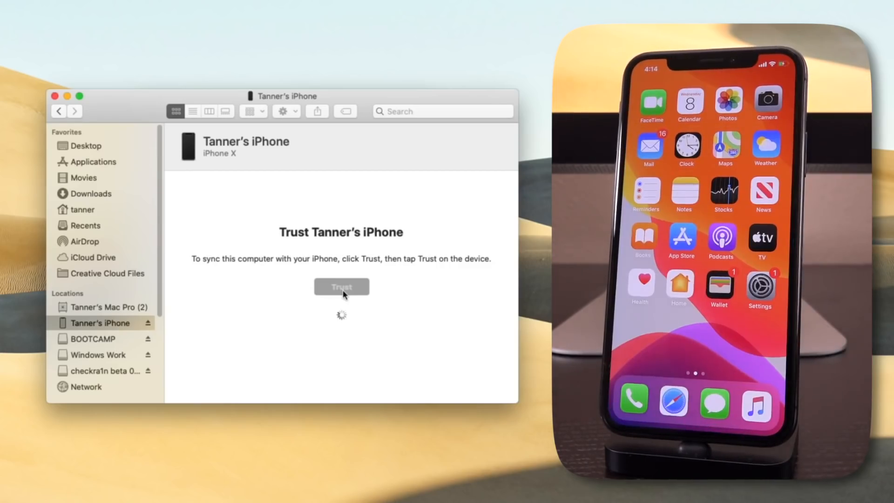
left_click(340, 287)
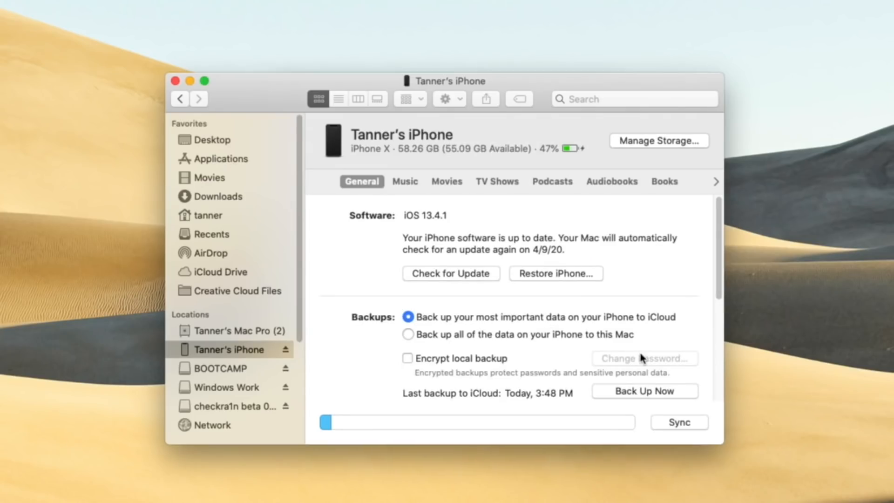
mouse_move(637, 392)
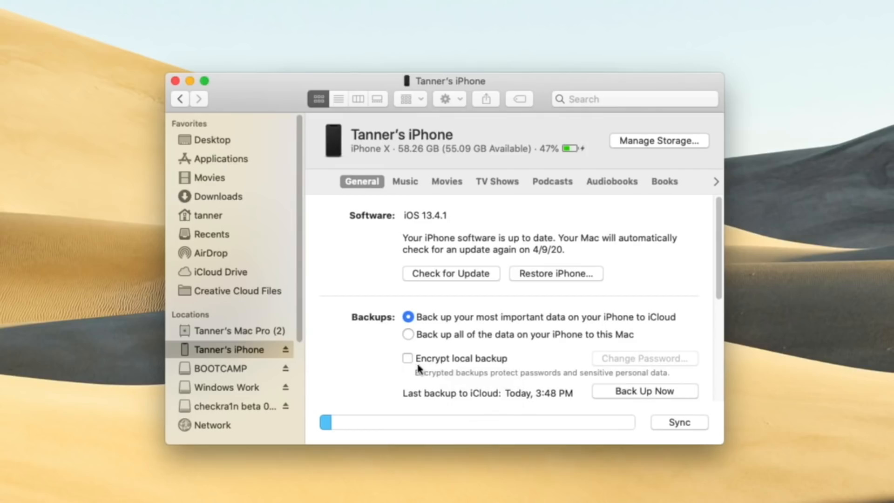
left_click(408, 358)
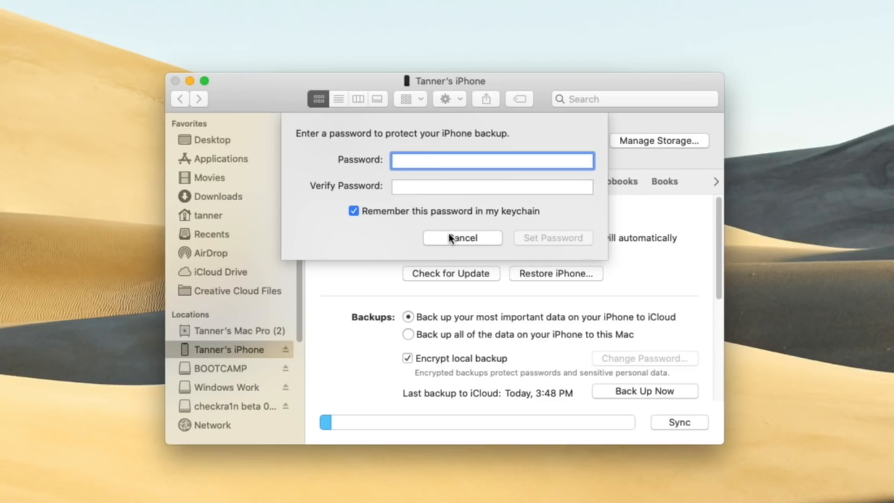
mouse_move(456, 235)
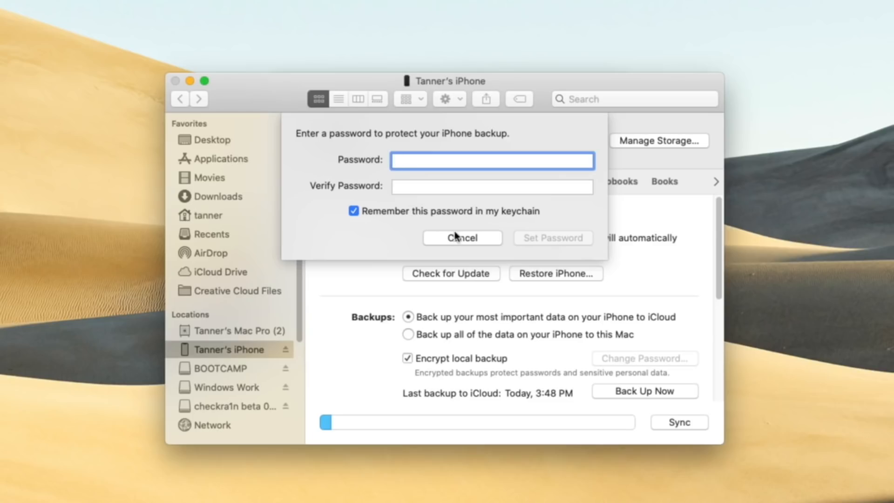
mouse_move(518, 222)
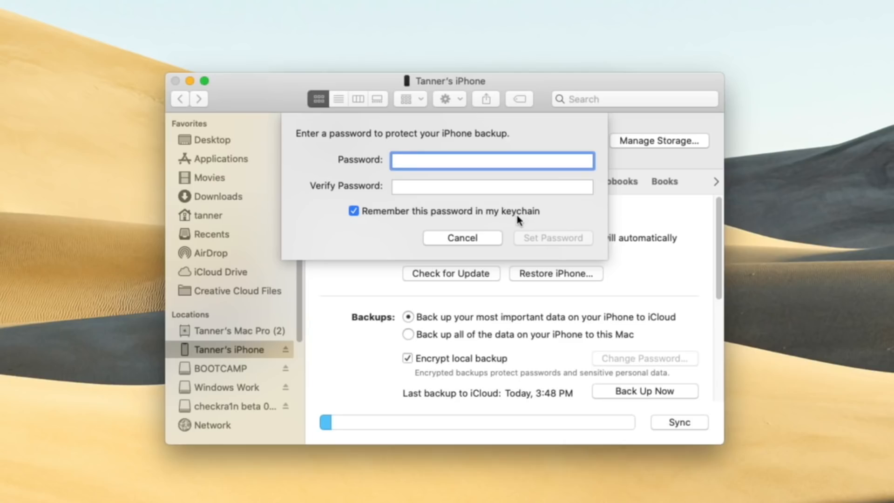
left_click(462, 238)
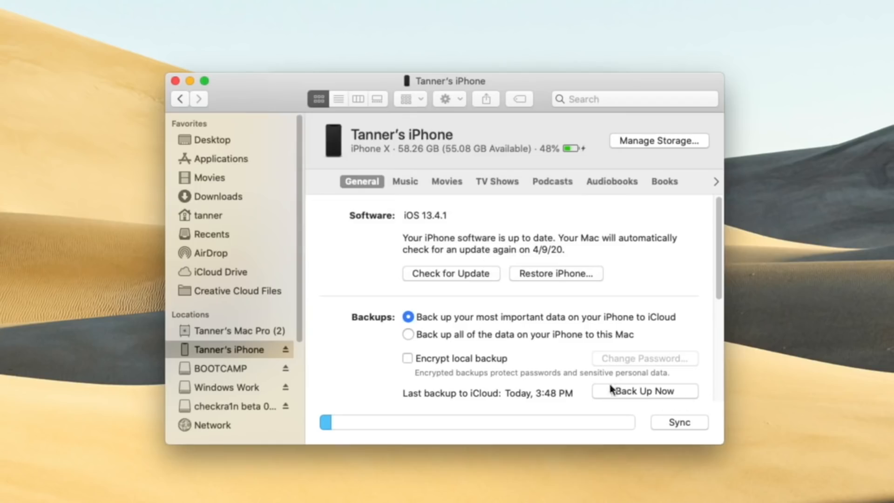
mouse_move(254, 95)
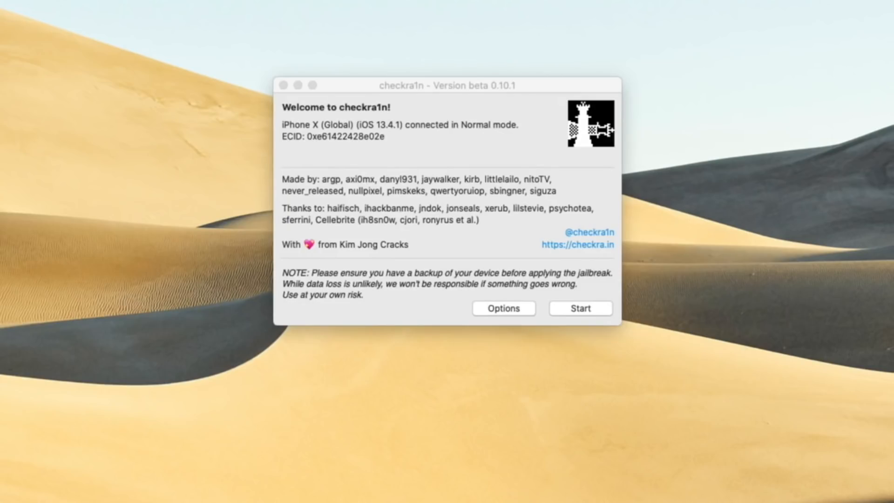
mouse_move(520, 104)
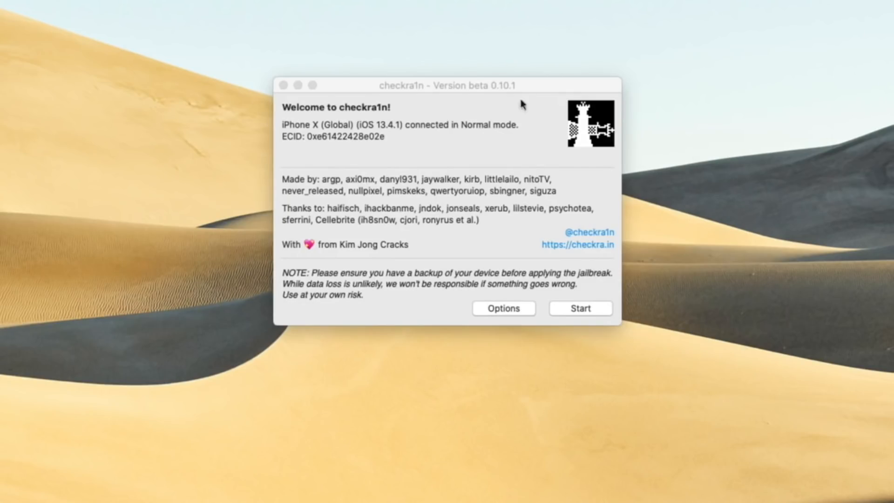